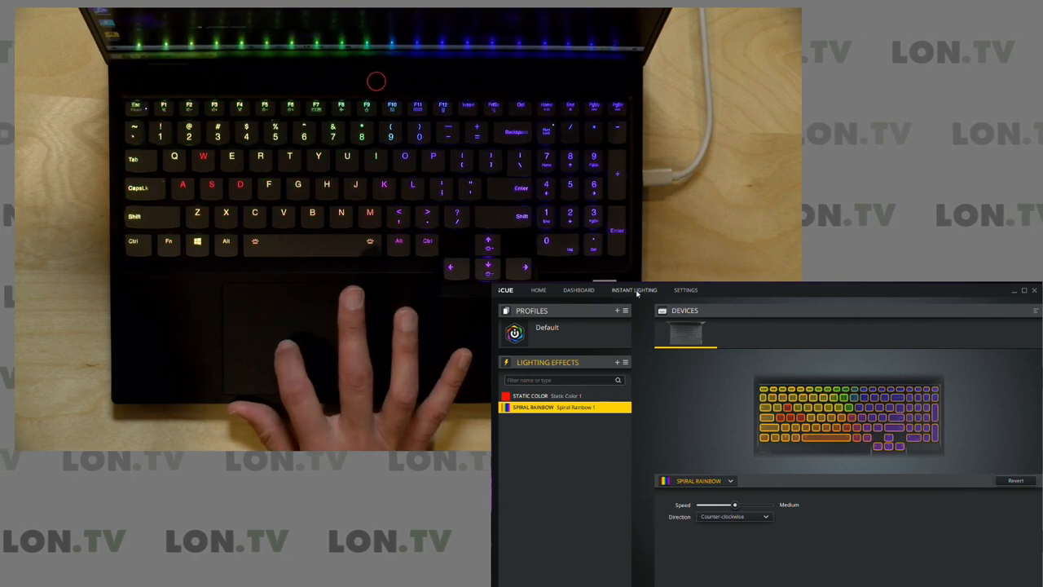
# Light the whole keyboard red, then yellow, then white via Instant Lighting, then turn it off.
pyautogui.click(634, 290)
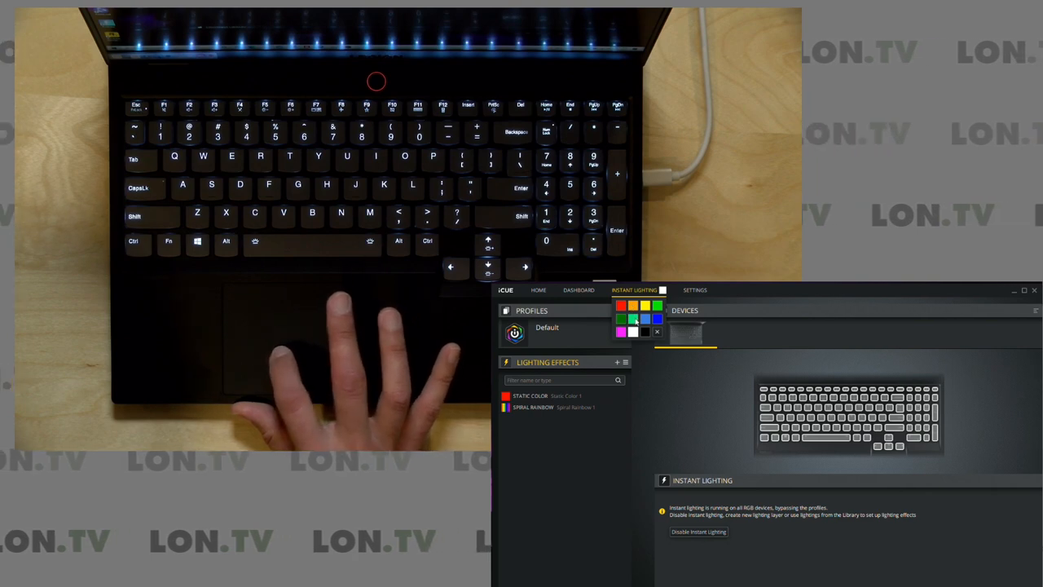
pyautogui.click(620, 305)
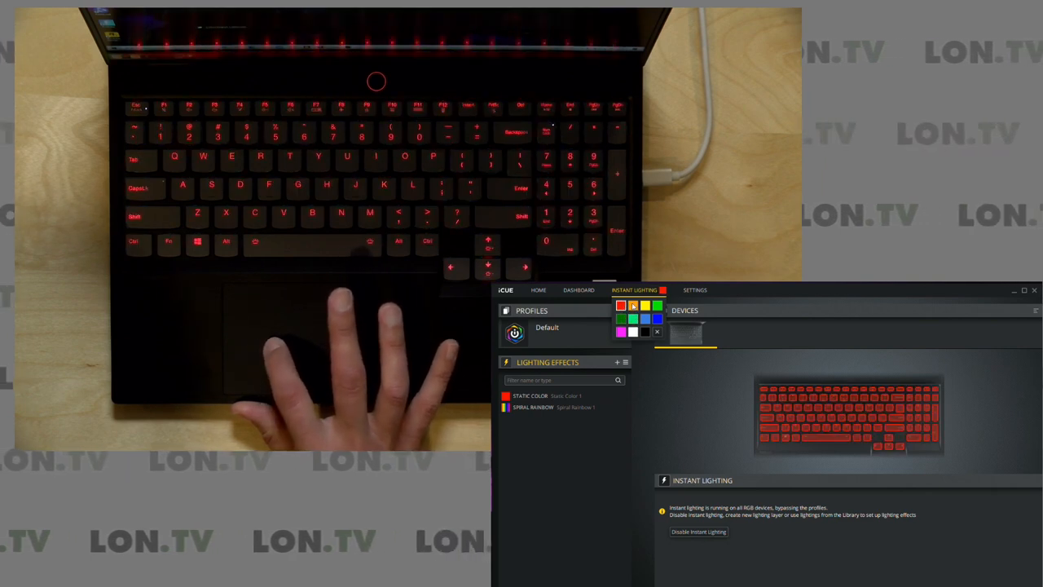
pyautogui.click(645, 305)
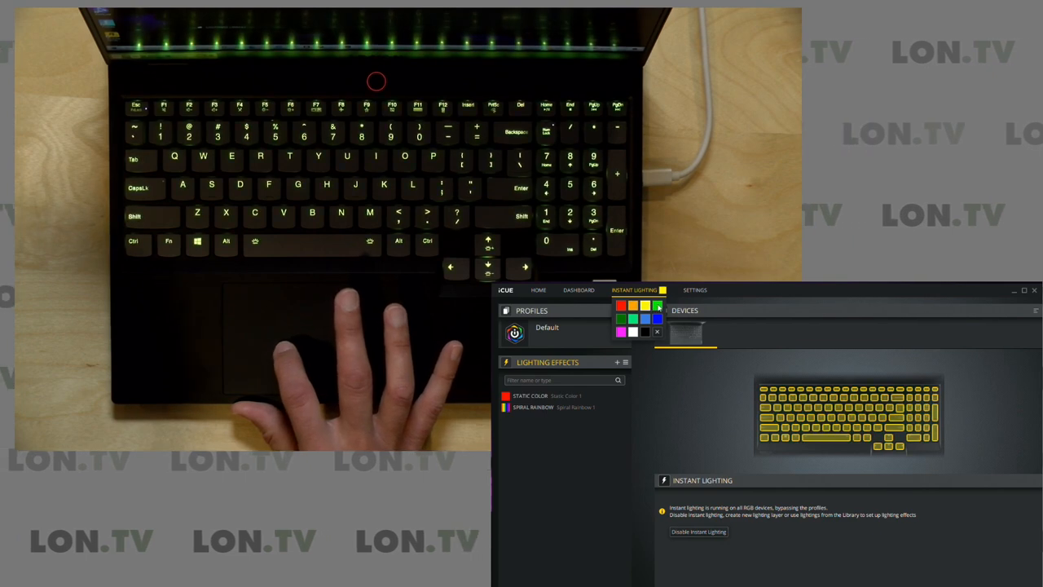
pyautogui.click(646, 318)
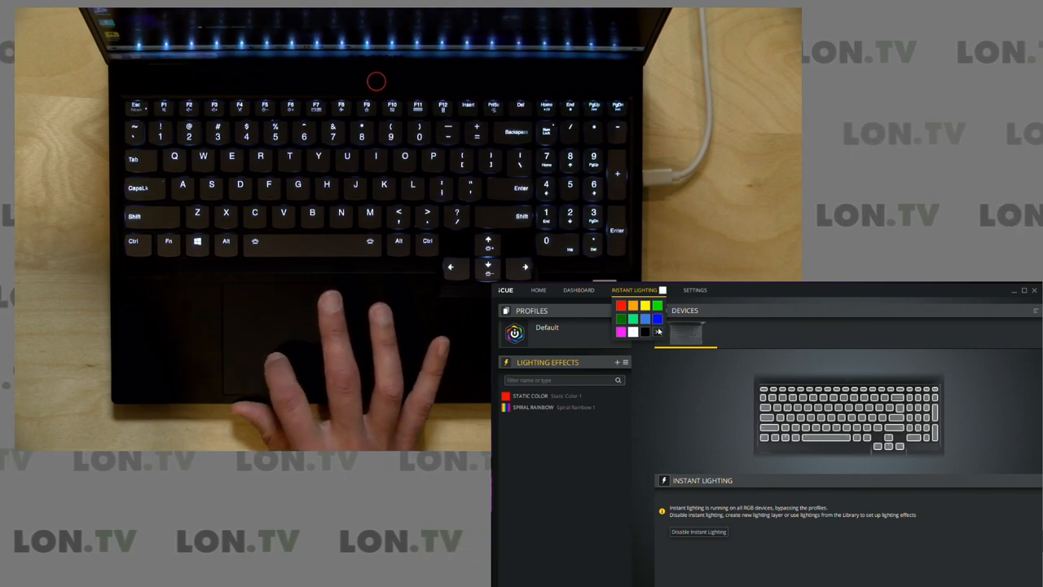
pyautogui.click(546, 396)
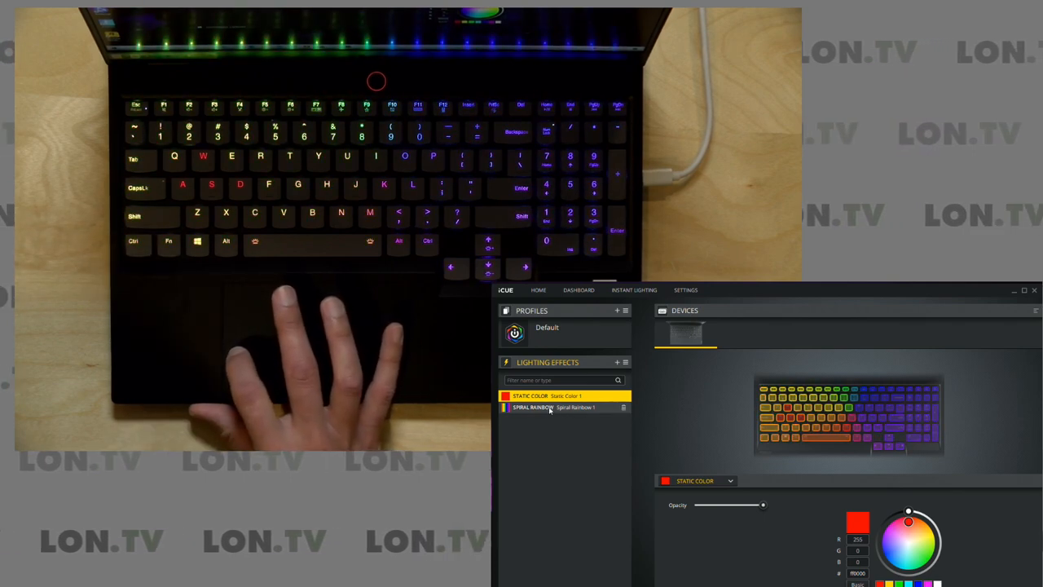
pyautogui.click(546, 396)
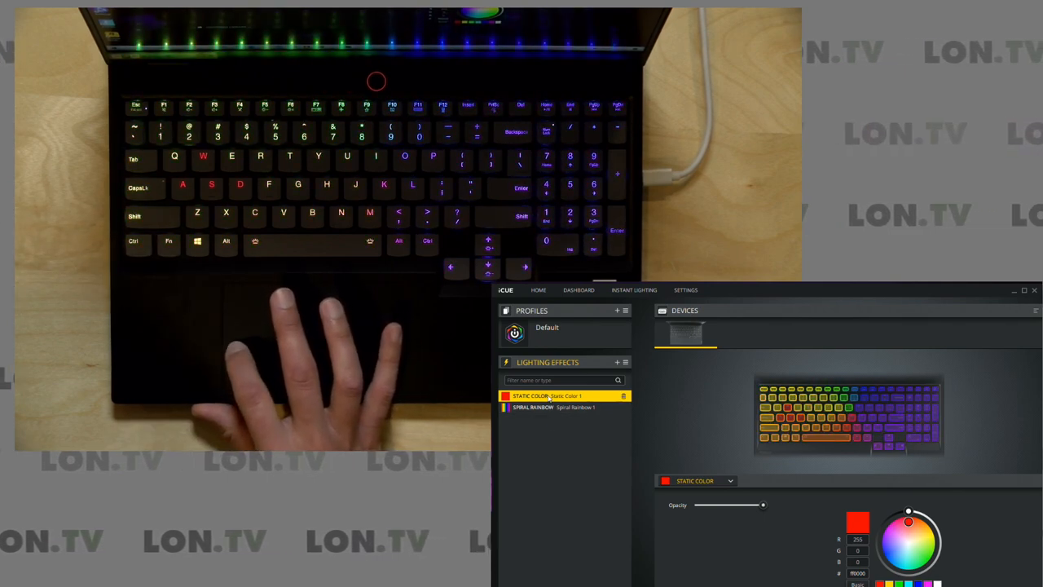
pyautogui.click(552, 407)
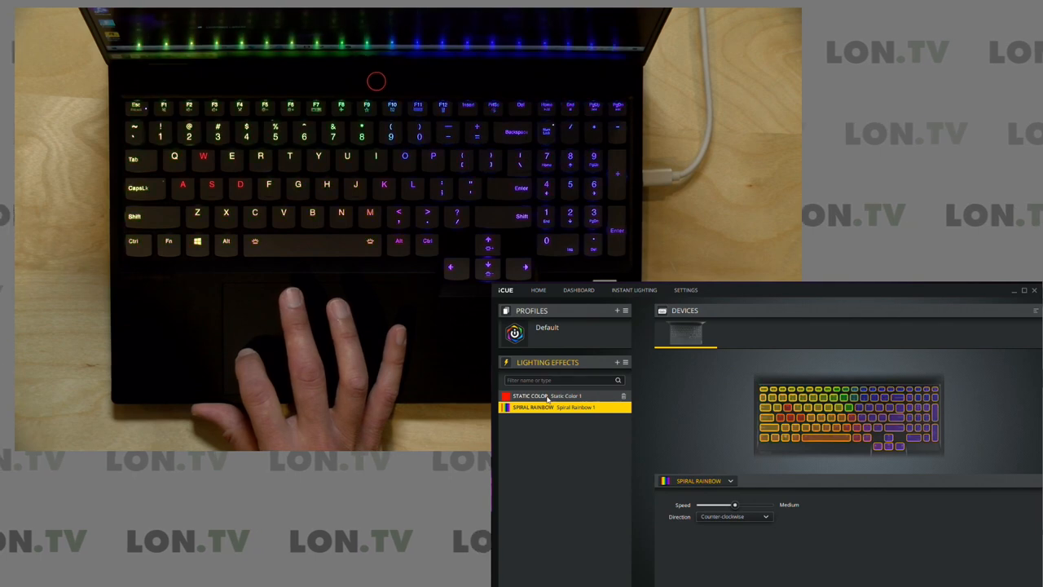
pyautogui.click(531, 396)
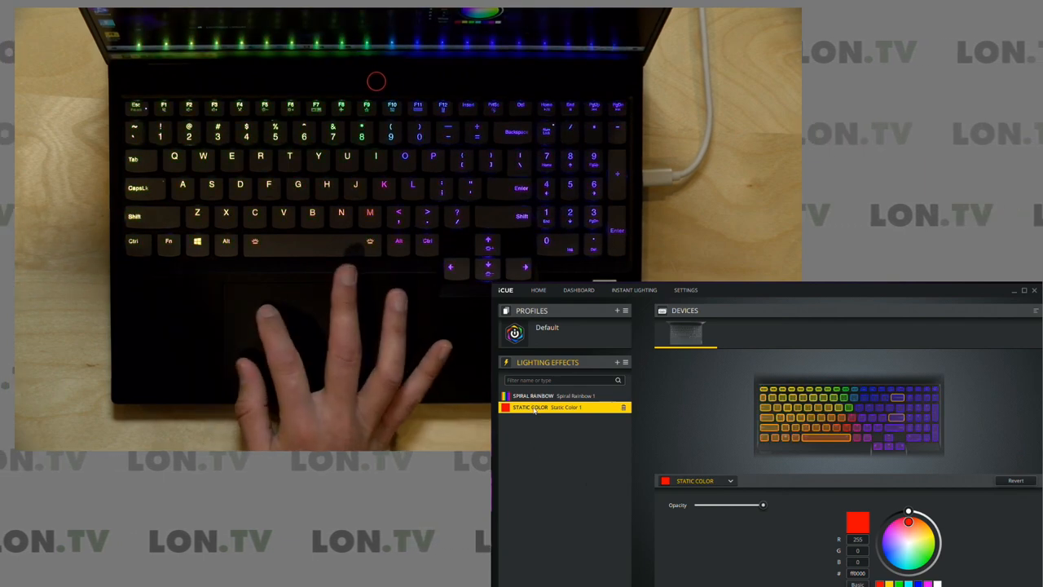
pyautogui.click(535, 396)
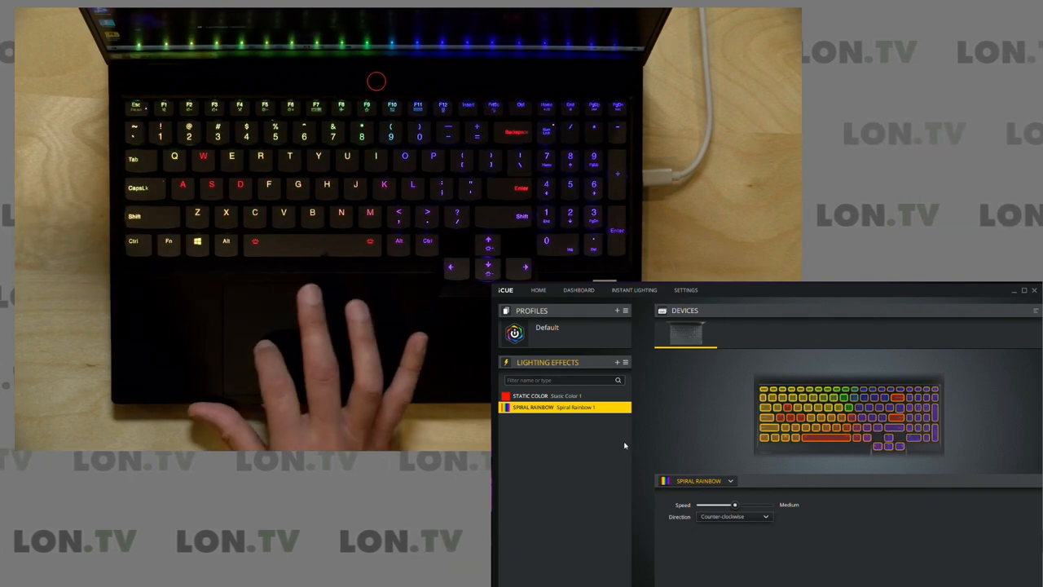
pyautogui.click(531, 397)
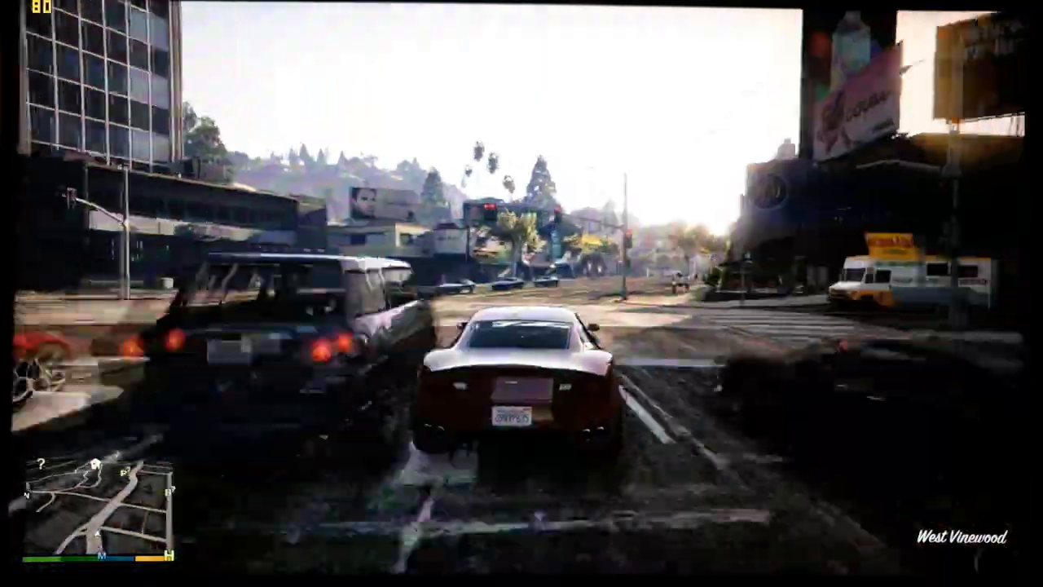
# Drive the car through West Vinewood with W, then run the character through the woods.
pyautogui.press('w')
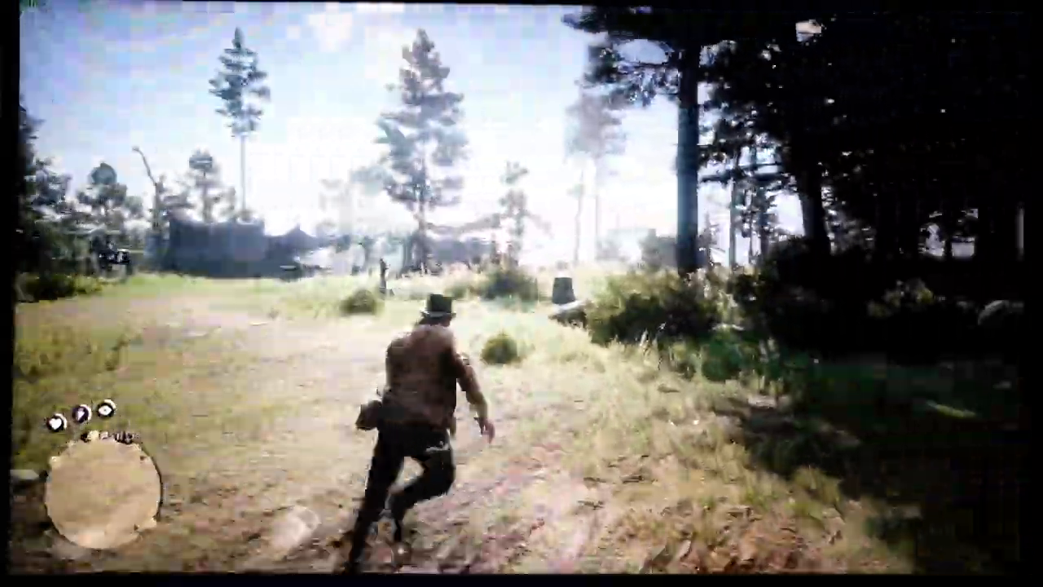
pyautogui.press('w')
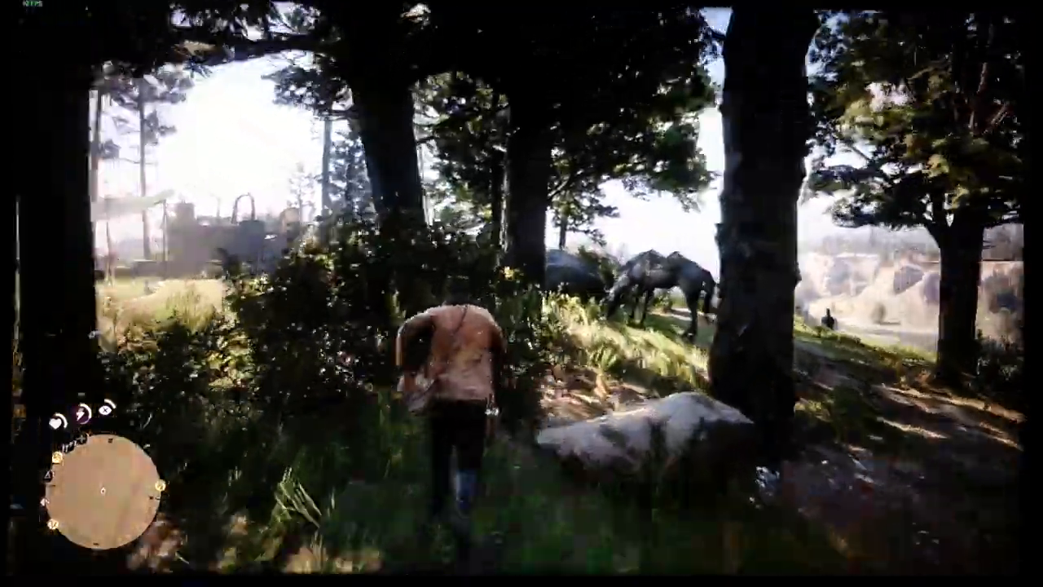